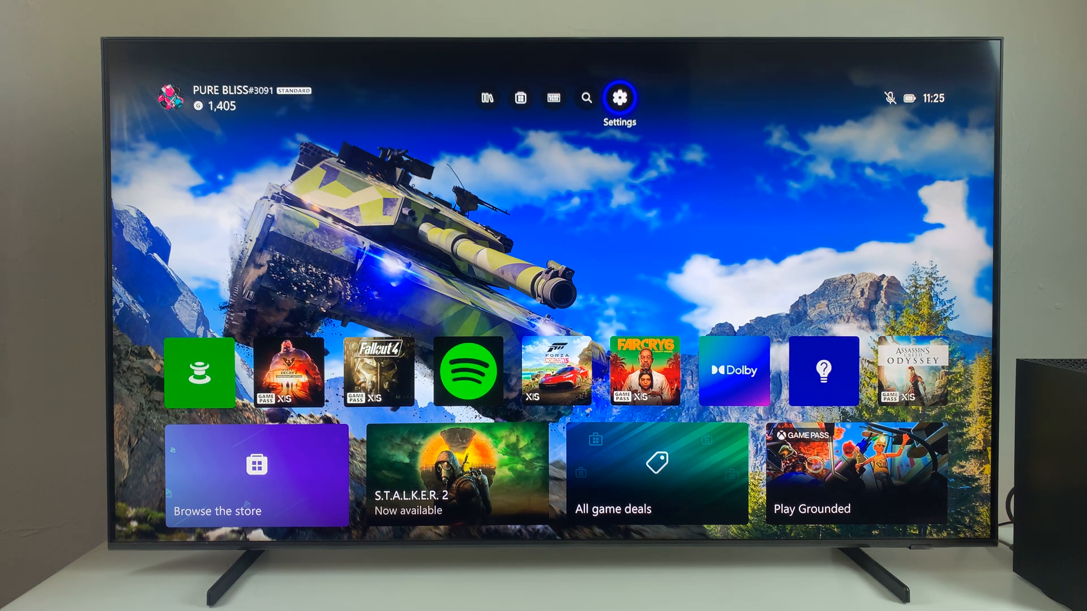
# Go from Home through Settings and Network settings to Advanced settings
pyautogui.click(618, 97)
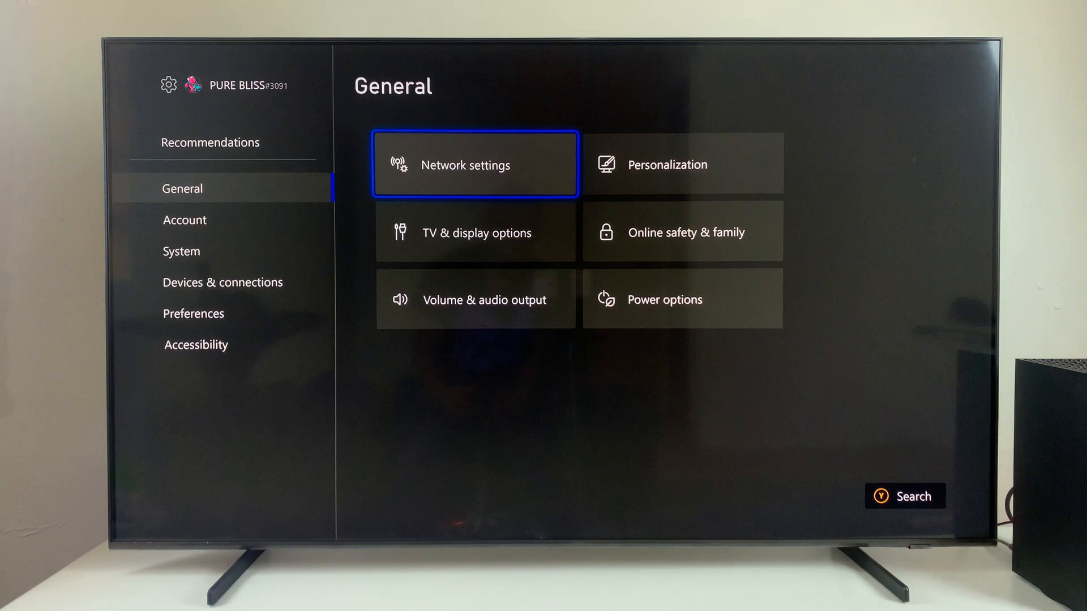
pyautogui.click(474, 164)
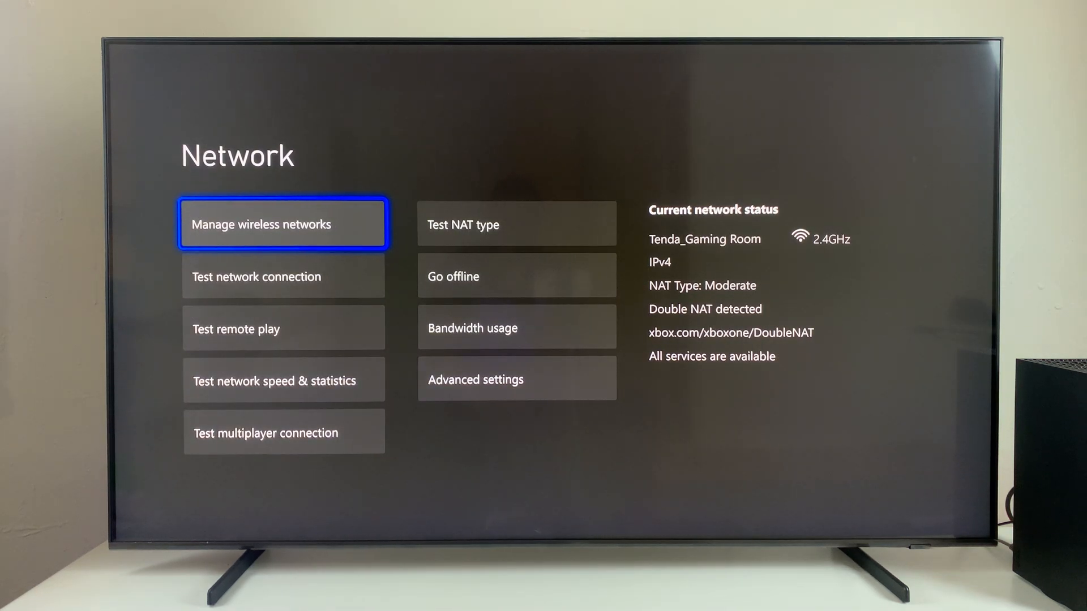
pyautogui.click(516, 327)
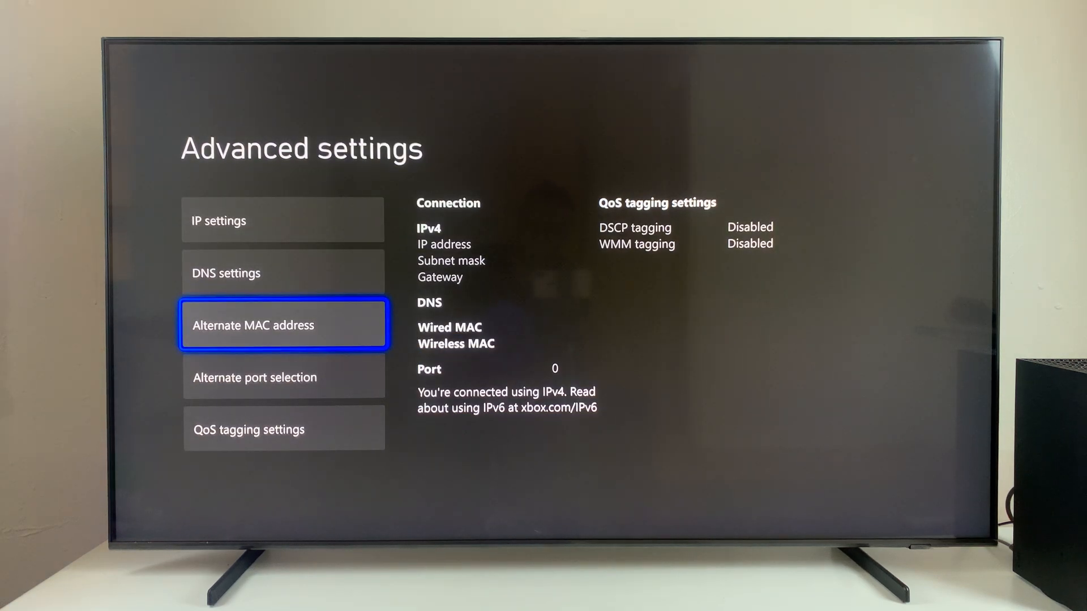
# Clear the alternate wireless MAC address and restart the console
pyautogui.click(283, 324)
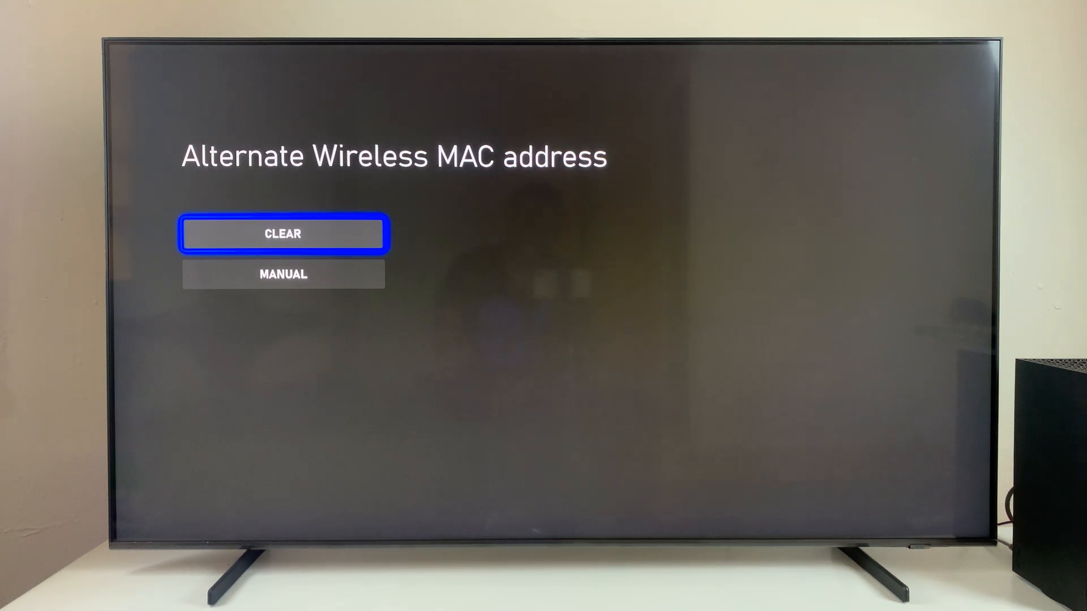
pyautogui.click(283, 233)
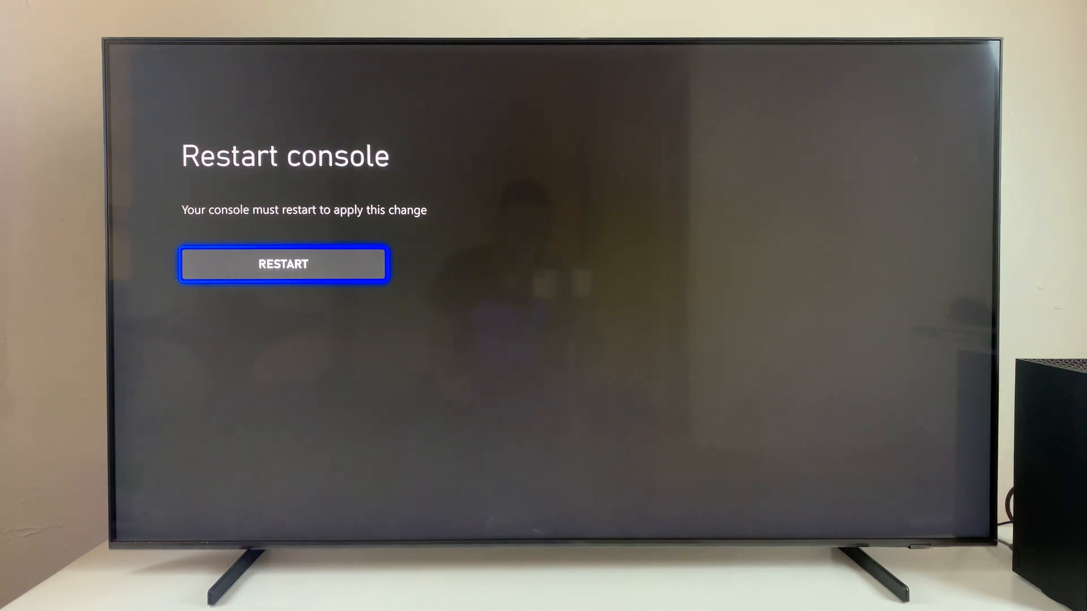
pyautogui.click(283, 264)
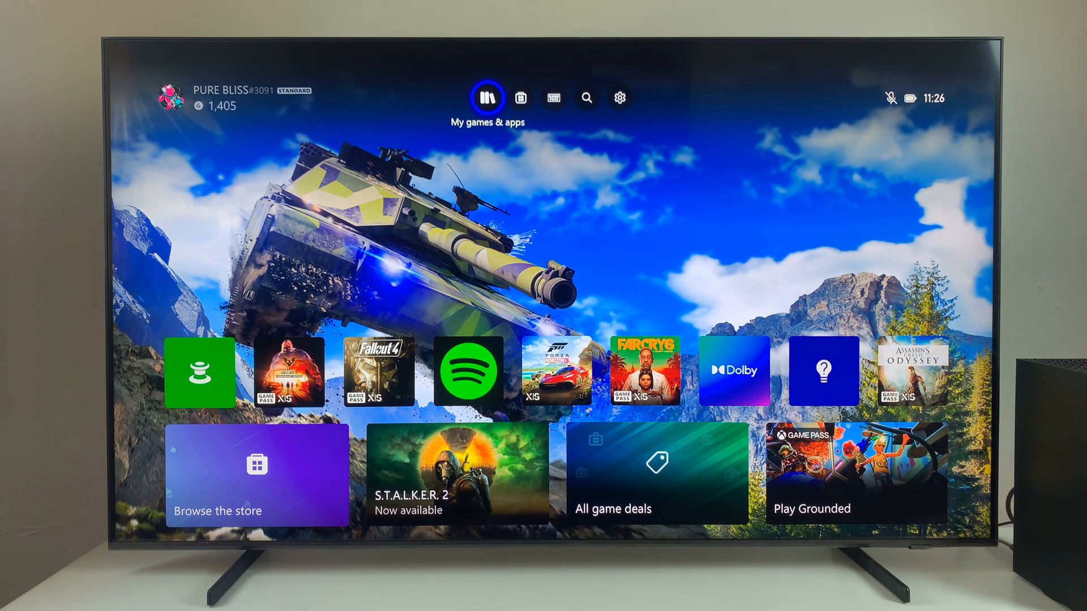
# Open Settings from Home, switch to System, and select Console info
pyautogui.click(619, 98)
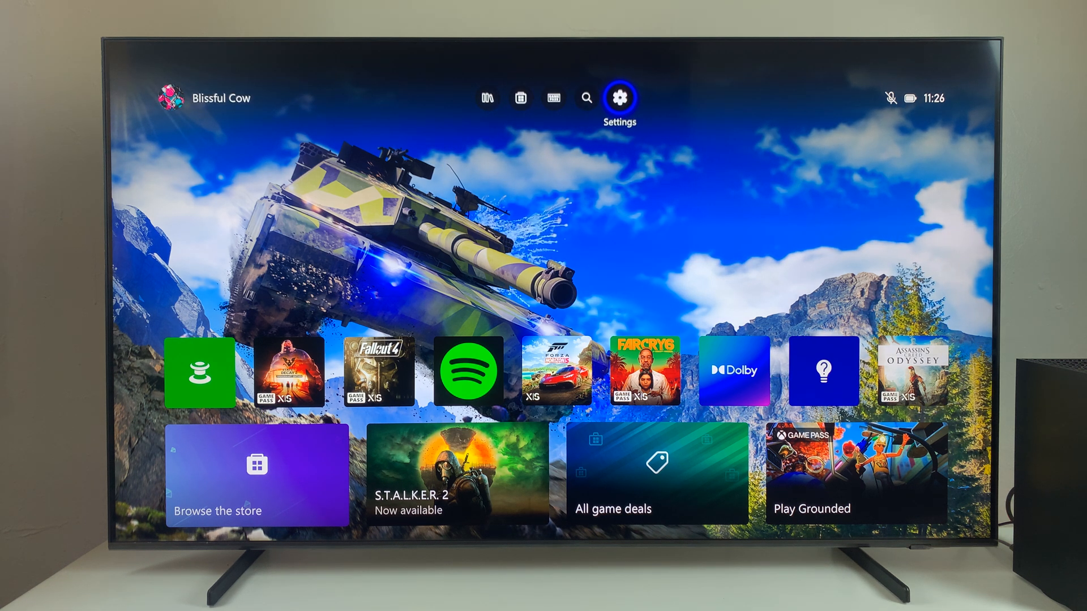
pyautogui.click(619, 97)
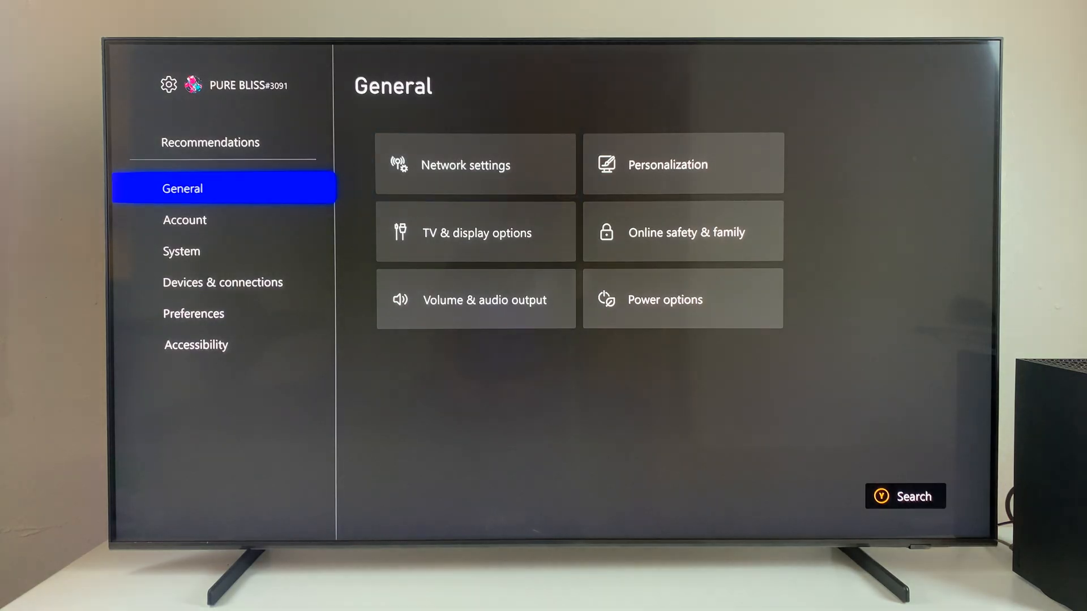
pyautogui.click(181, 251)
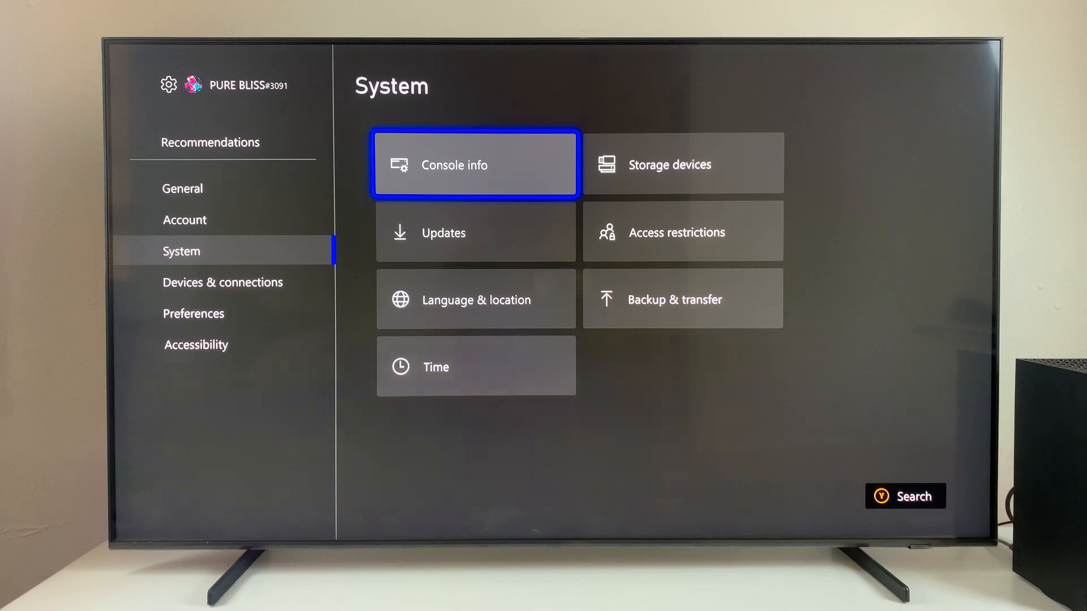
pyautogui.click(475, 164)
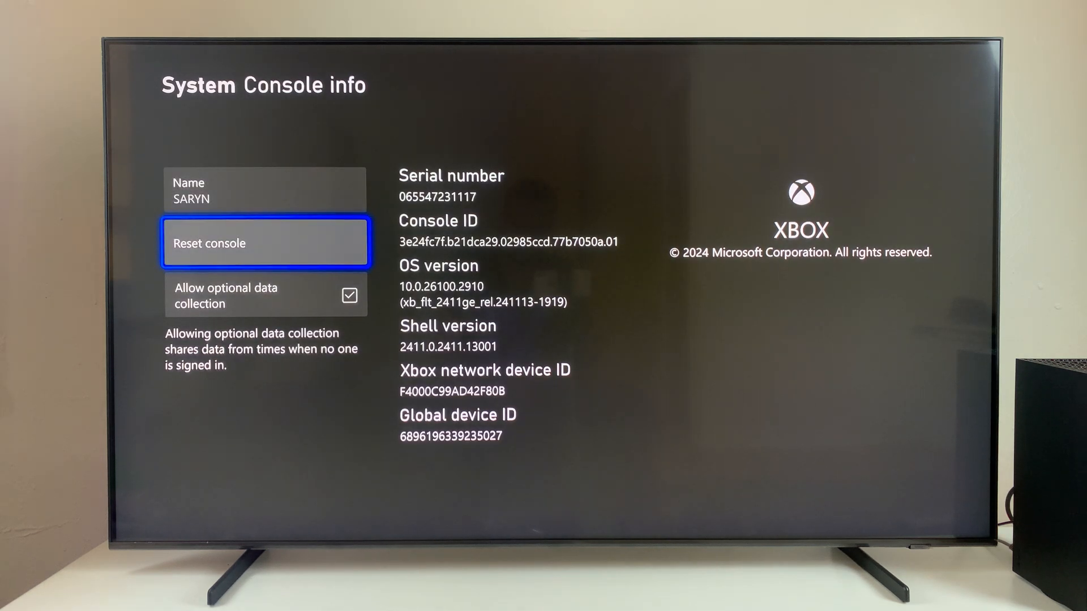
pyautogui.click(266, 243)
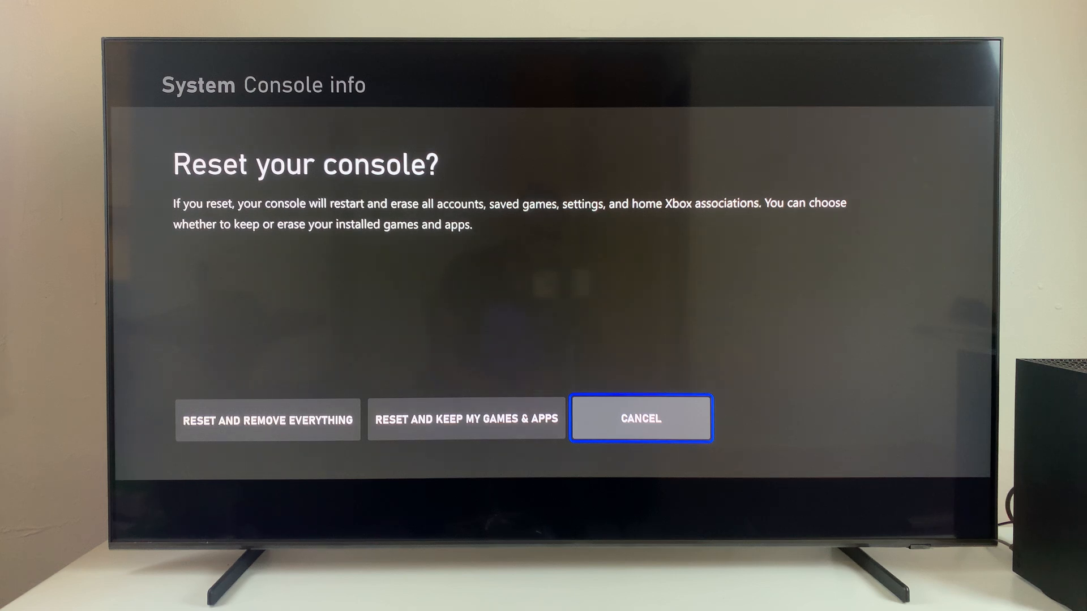
pyautogui.click(640, 417)
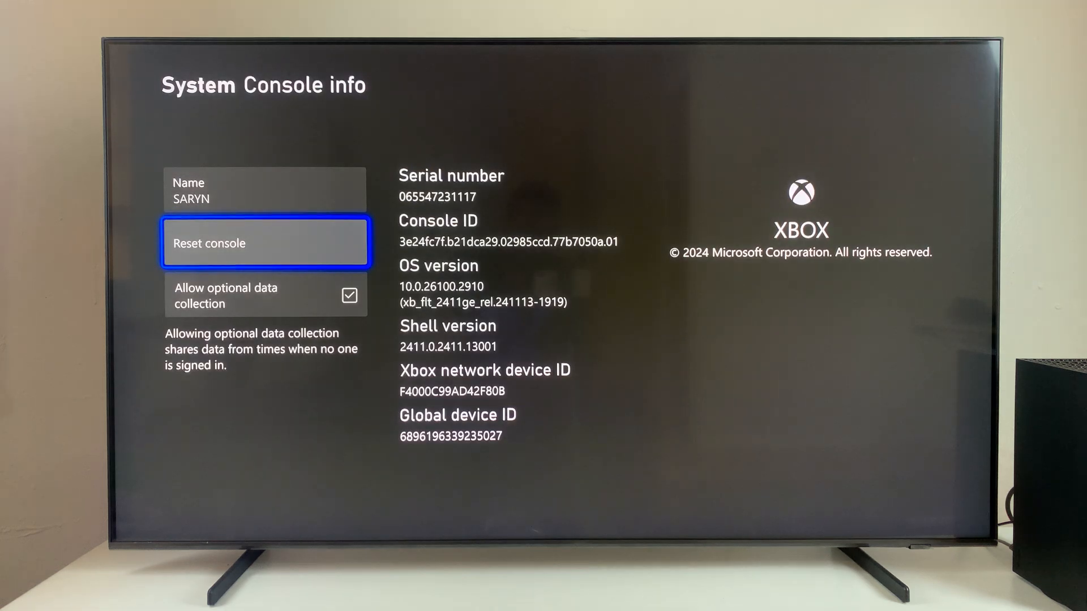
# Return to System settings and open the Xbox guide with Home highlighted
pyautogui.press('Escape')
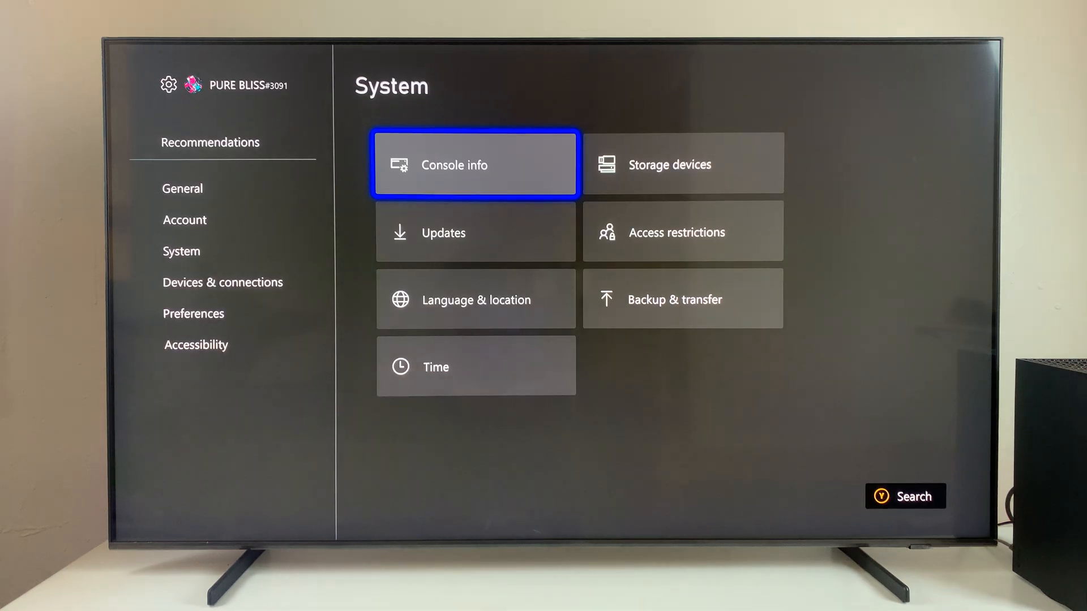
pyautogui.press('Xbox')
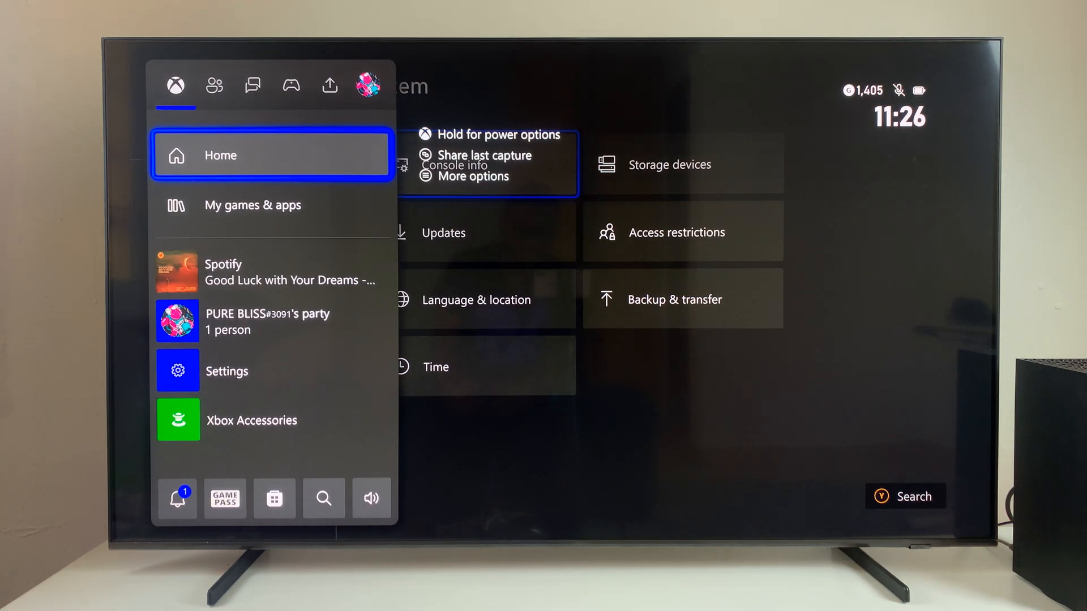